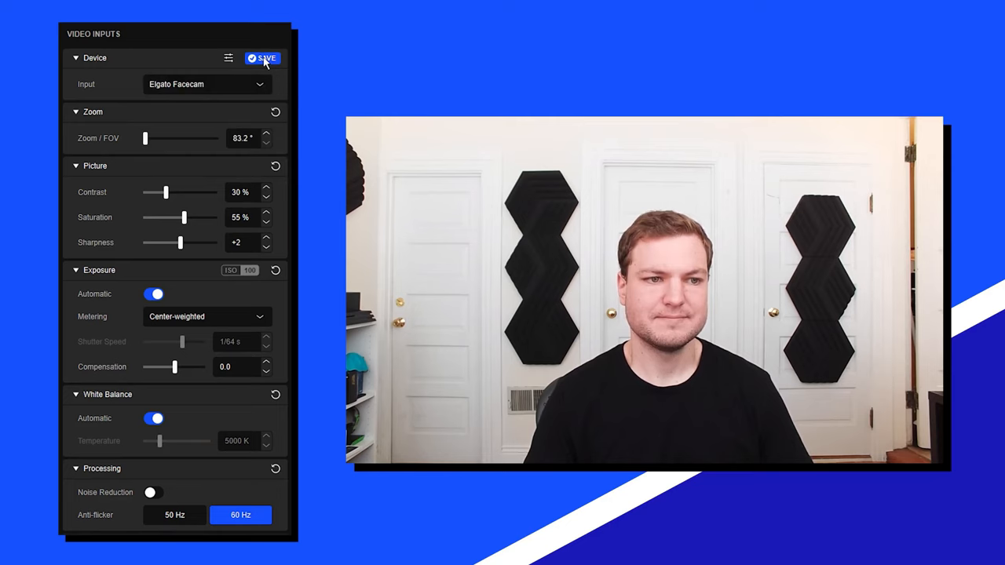
# Try the zoom at about 2.3x and 1.6x, then settle on the widest field of view
pyautogui.moveTo(145, 139); pyautogui.dragTo(176, 138)
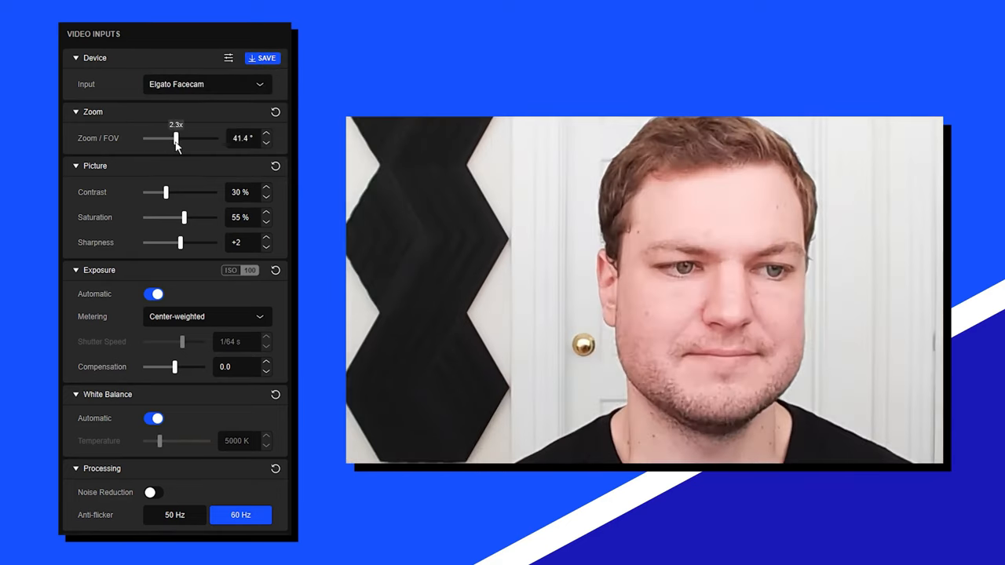
pyautogui.moveTo(175, 138); pyautogui.dragTo(161, 138)
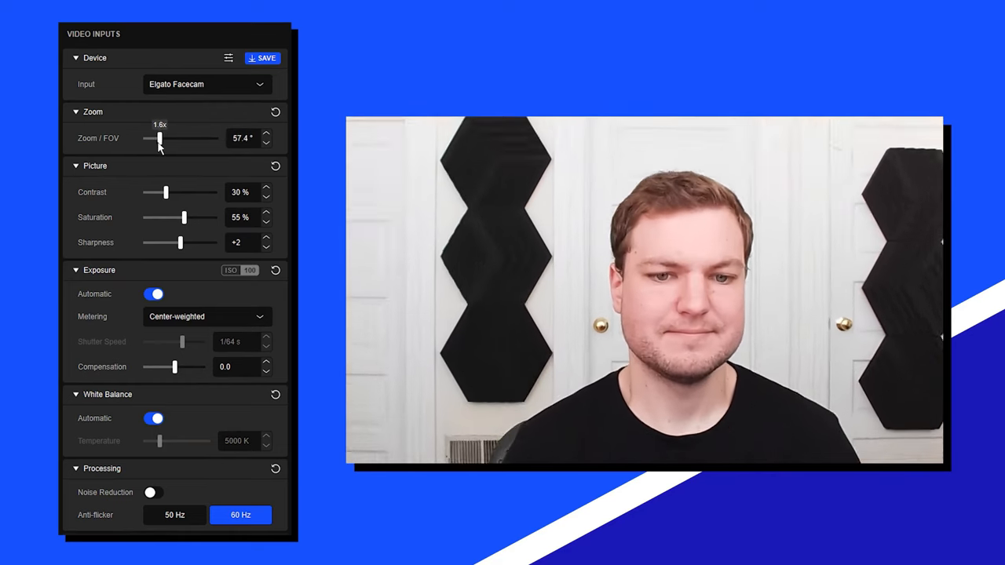
pyautogui.moveTo(160, 138); pyautogui.dragTo(144, 138)
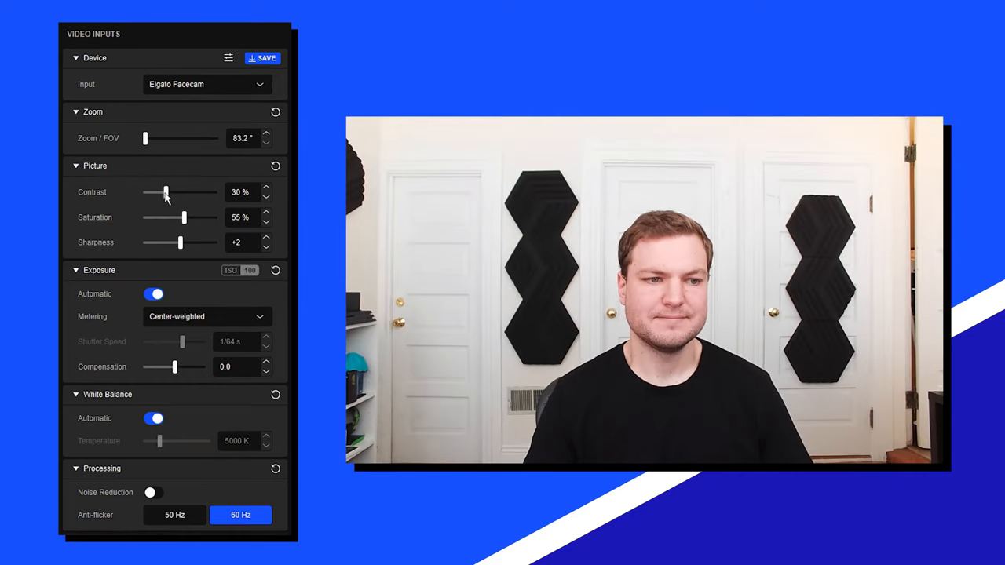
# Raise contrast to 40%, sharpness to +2, and switch exposure to manual
pyautogui.moveTo(163, 191); pyautogui.dragTo(173, 191)
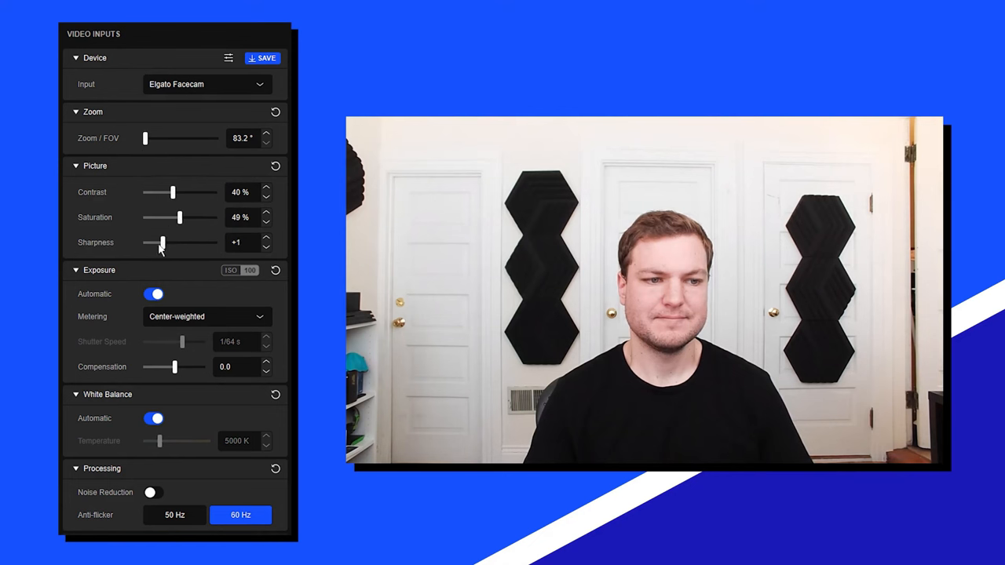
pyautogui.moveTo(160, 242); pyautogui.dragTo(181, 241)
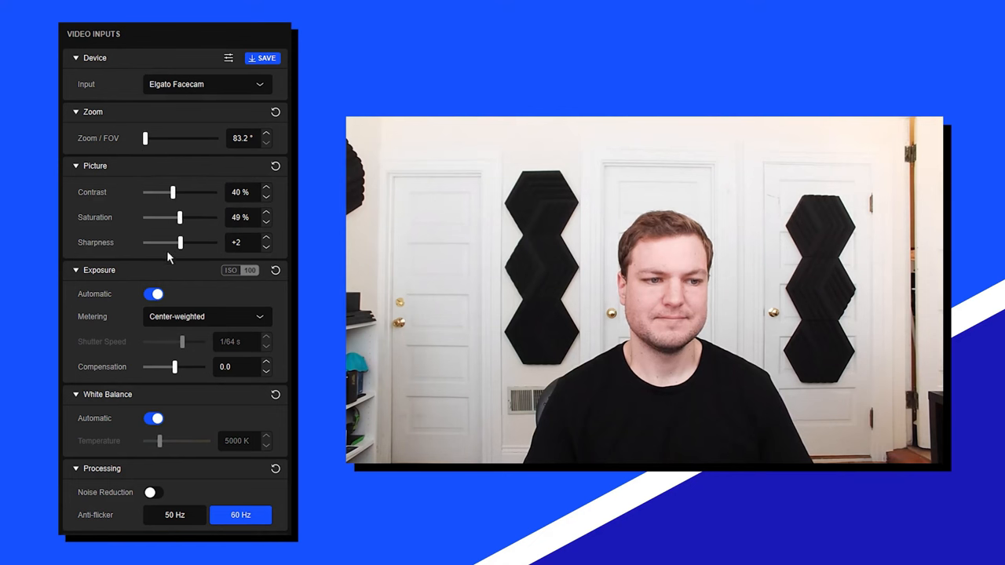
pyautogui.click(154, 293)
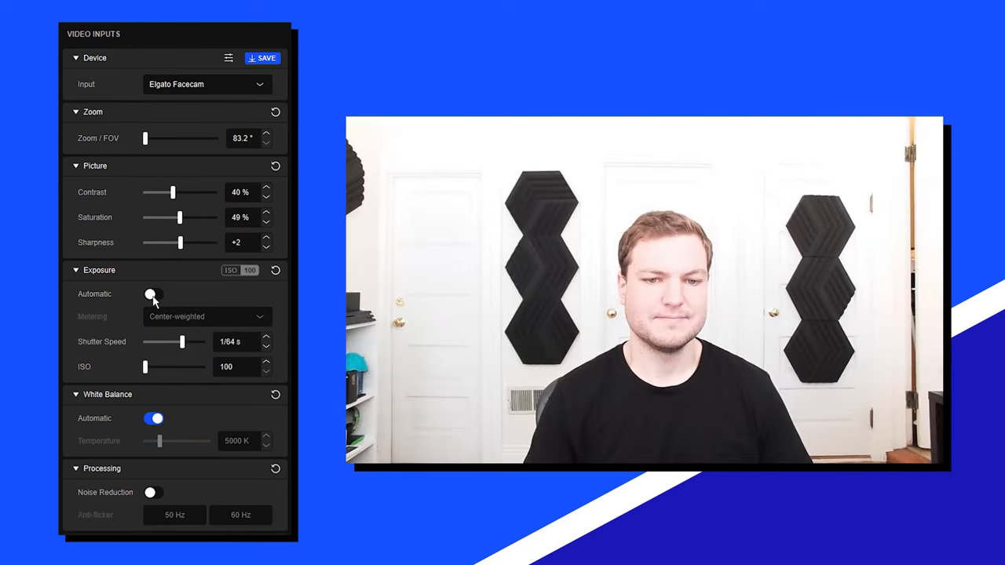